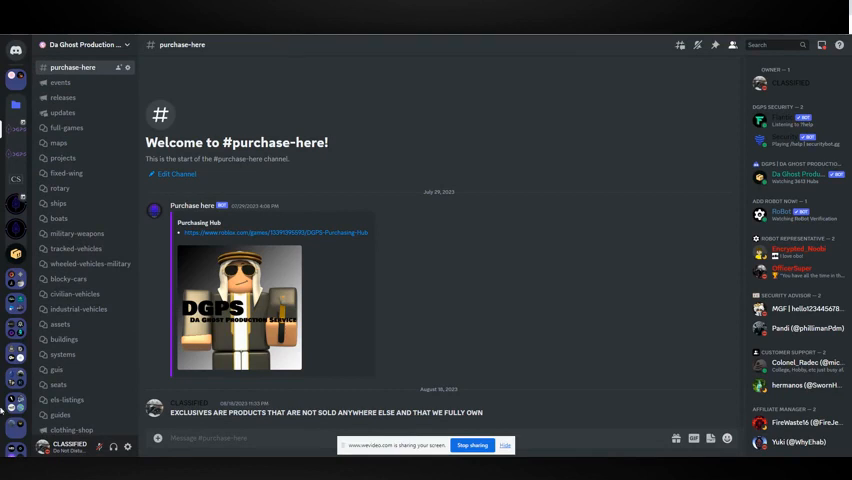
# Browse the via-listings, gov, systems and buildings forums to see the assets on offer
pyautogui.click(64, 340)
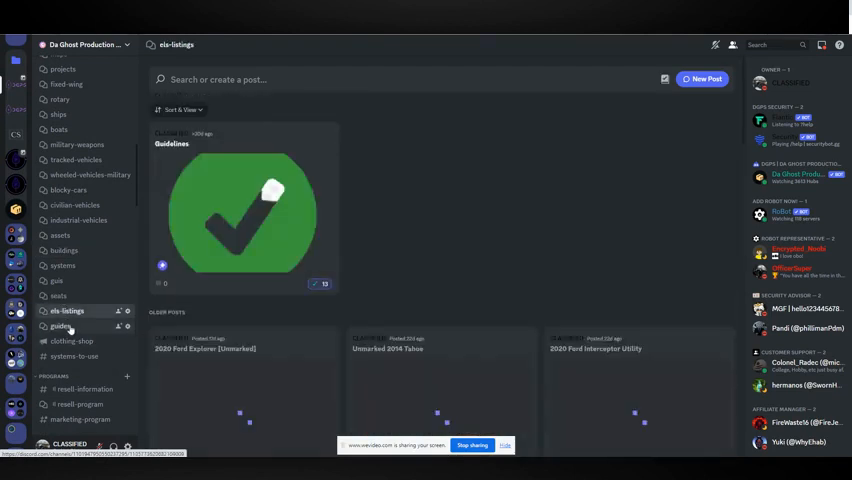
pyautogui.click(62, 280)
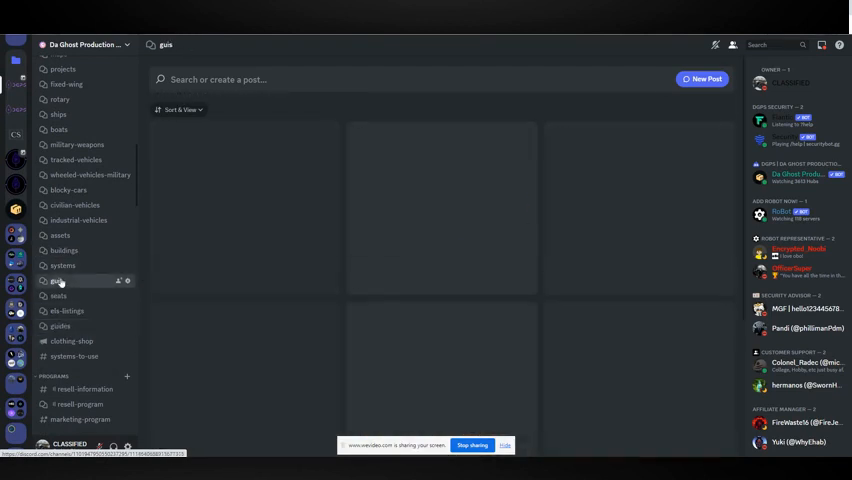
pyautogui.click(60, 264)
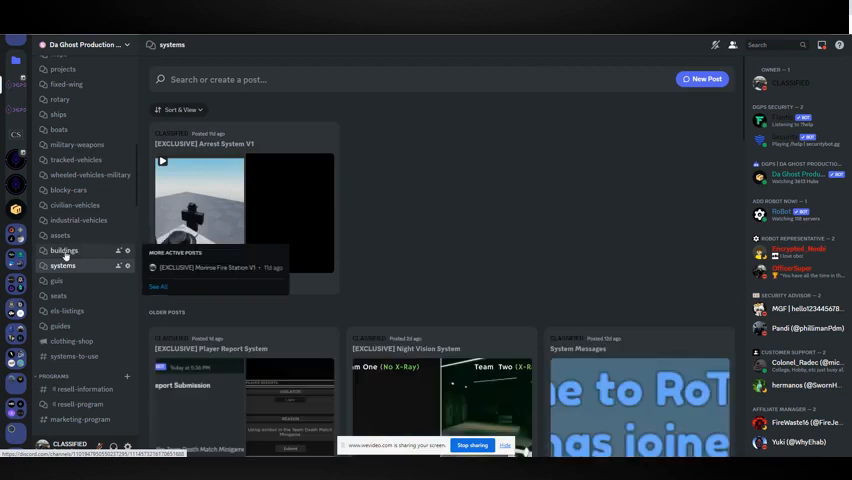
pyautogui.click(64, 294)
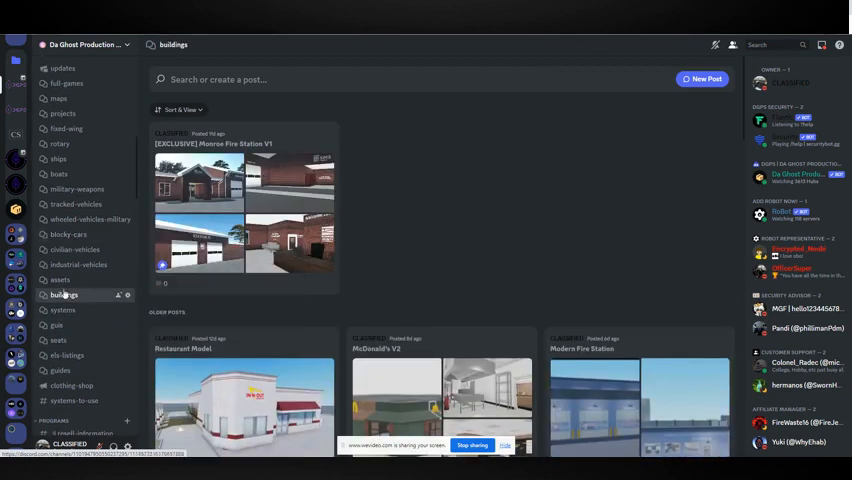
pyautogui.click(60, 280)
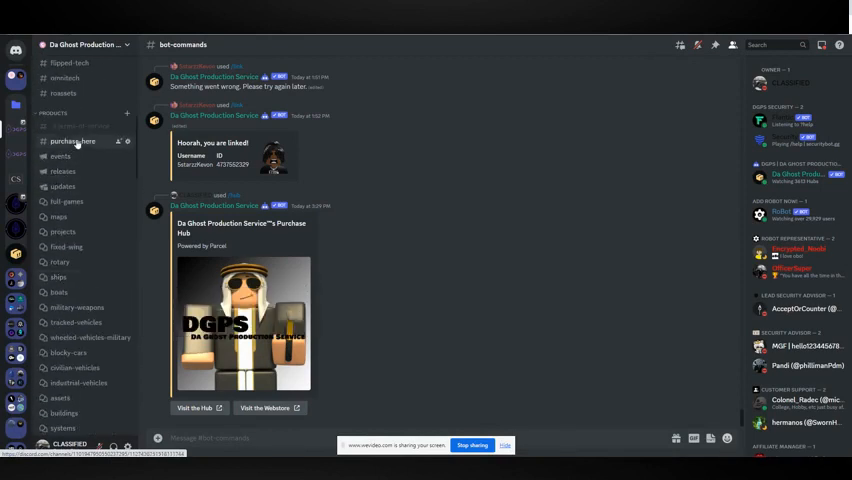
pyautogui.click(194, 408)
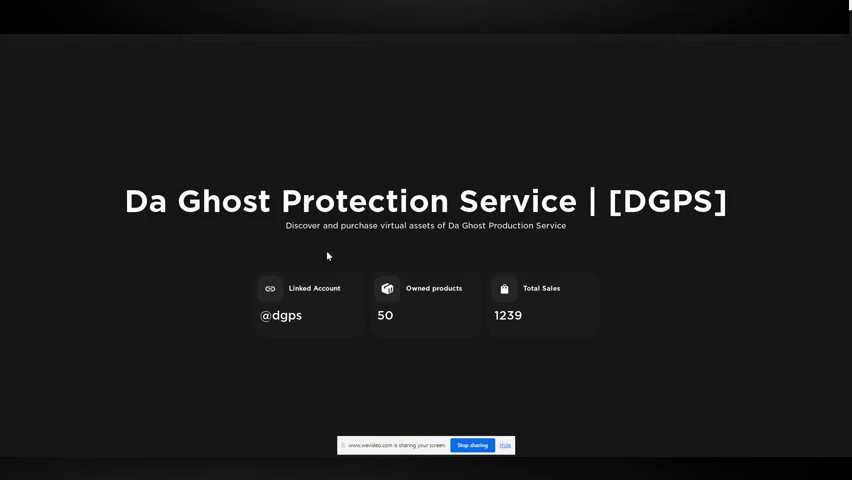
pyautogui.moveTo(570, 328)
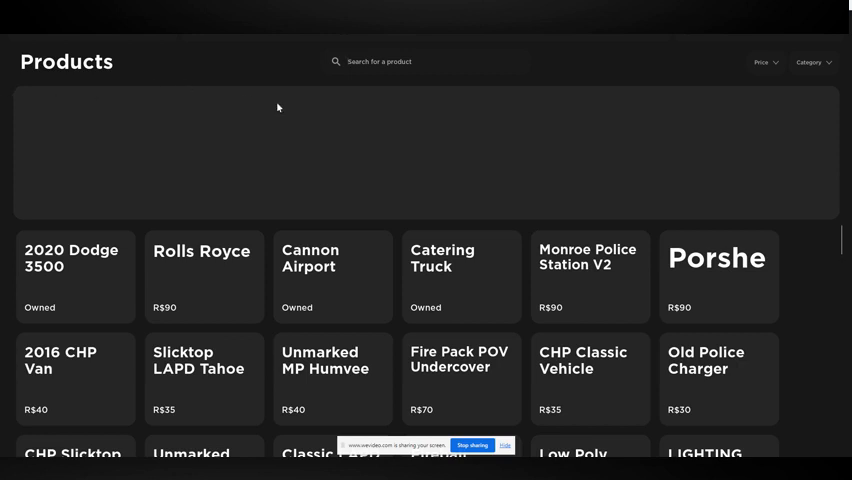
# Search 'Bar' in the hub's product list to bring up the Barriers purchase confirmation
pyautogui.write('Barrier')
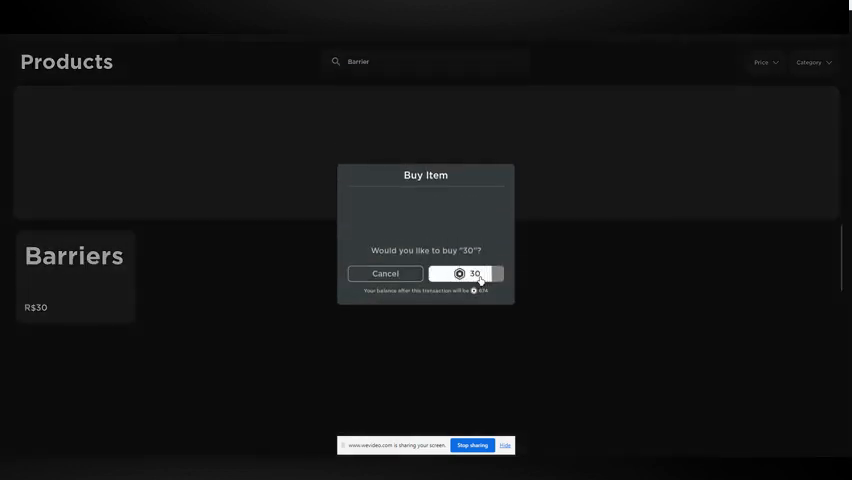
# Confirm the R$30 purchase of Barriers in the Buy Item dialog
pyautogui.click(470, 272)
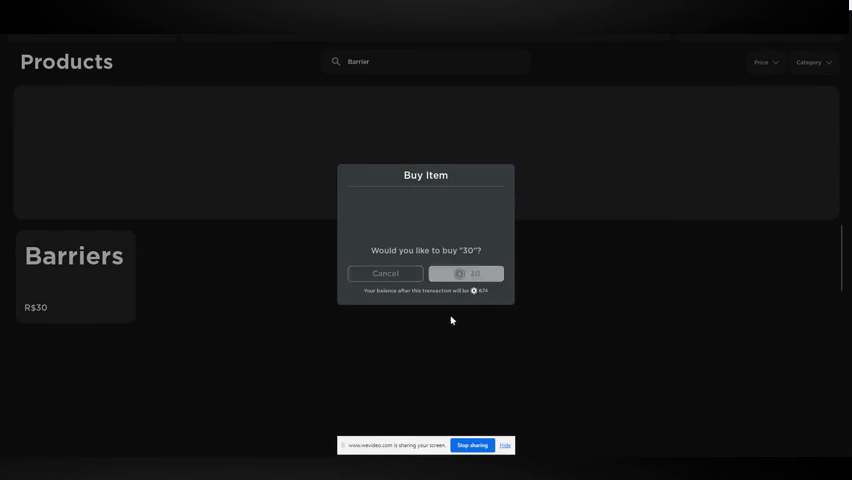
pyautogui.click(468, 272)
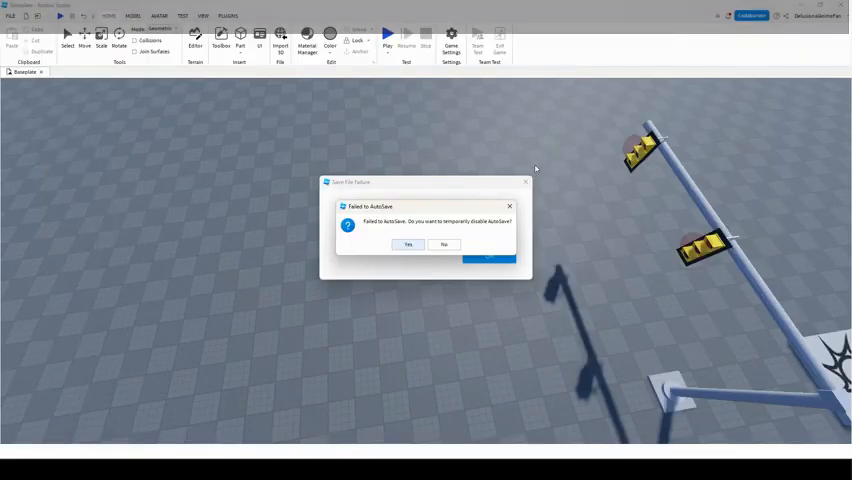
# Answer the Failed to AutoSave warning so an empty baseplate place is ready
pyautogui.click(444, 244)
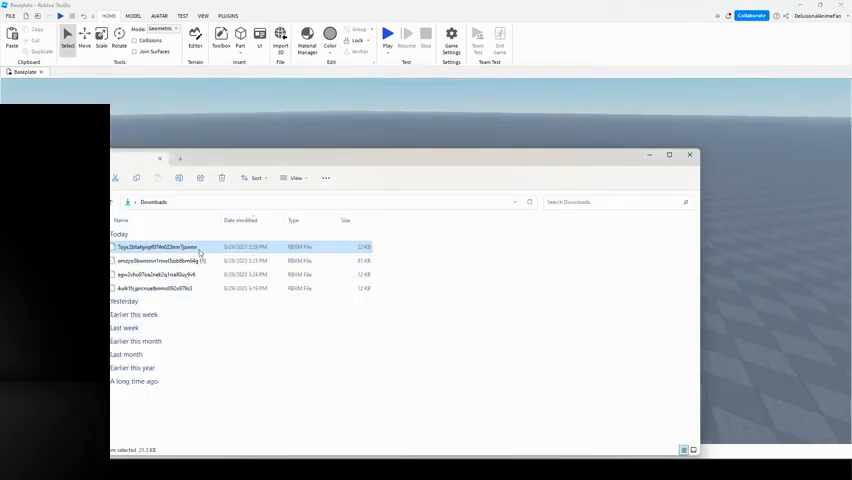
# Drag the newest file from Downloads onto the empty Roblox Studio baseplate
pyautogui.moveTo(156, 246); pyautogui.dragTo(720, 330)
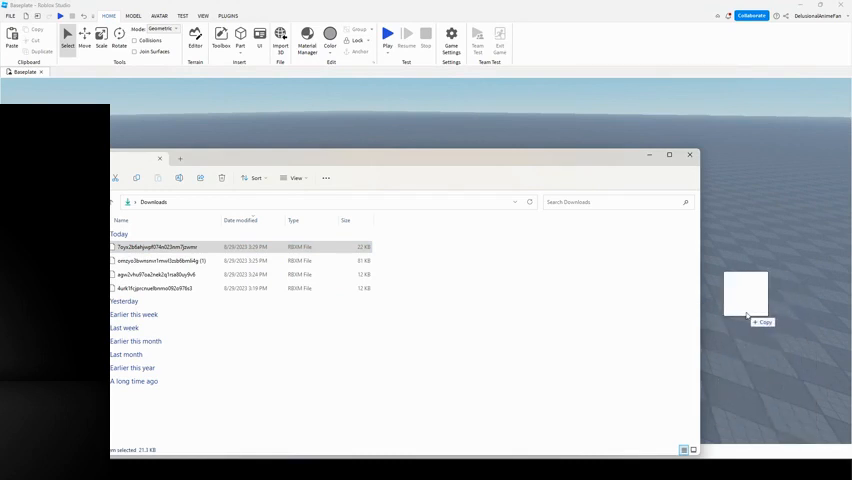
pyautogui.moveTo(750, 320)
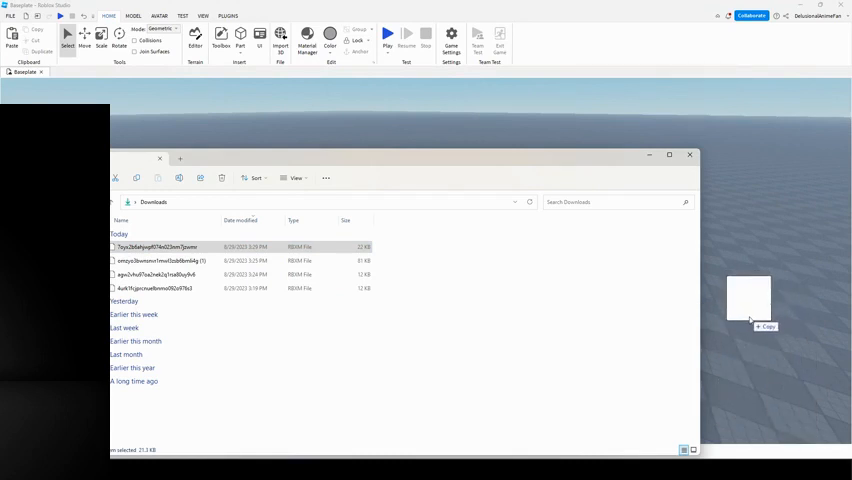